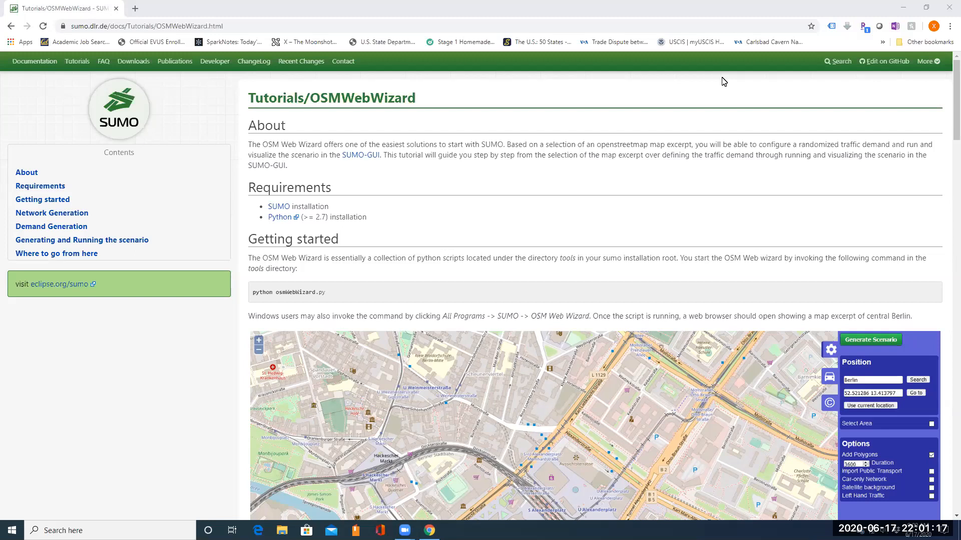
{"action": "mouse_move", "coordinate": [279, 217]}
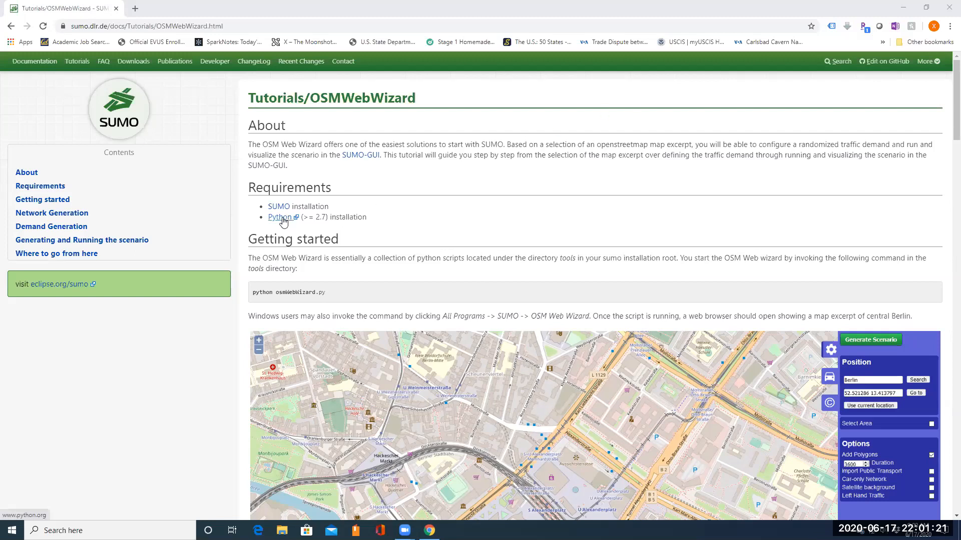
{"action": "mouse_move", "coordinate": [612, 155]}
{"action": "type", "text": "a"}
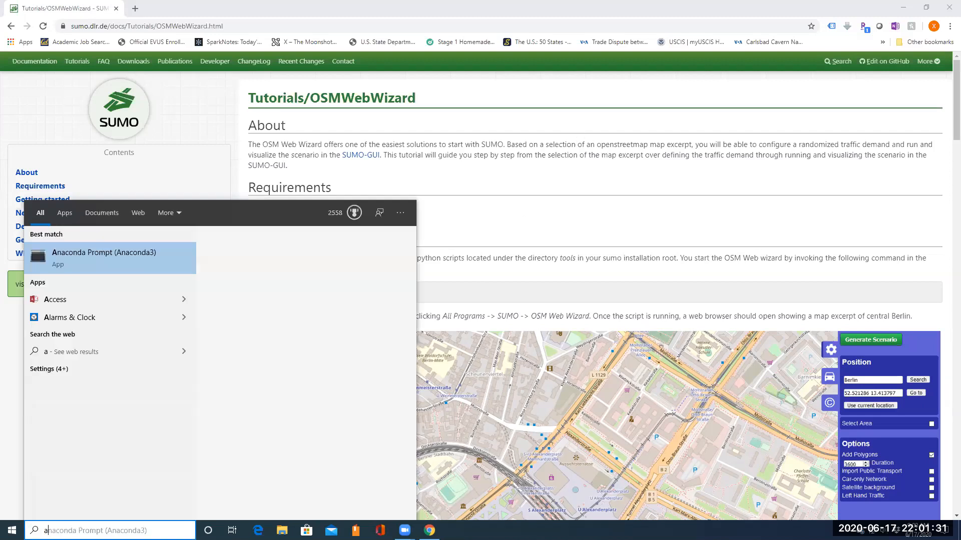
- Search Windows for 'anac' and launch Anaconda Prompt (Anaconda3)
{"action": "type", "text": "nac"}
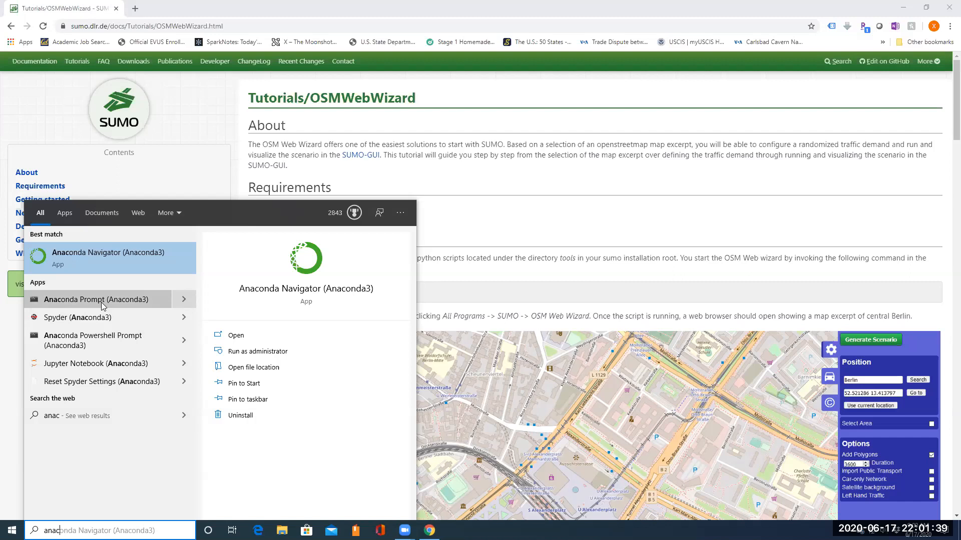
{"action": "left_click", "coordinate": [96, 299]}
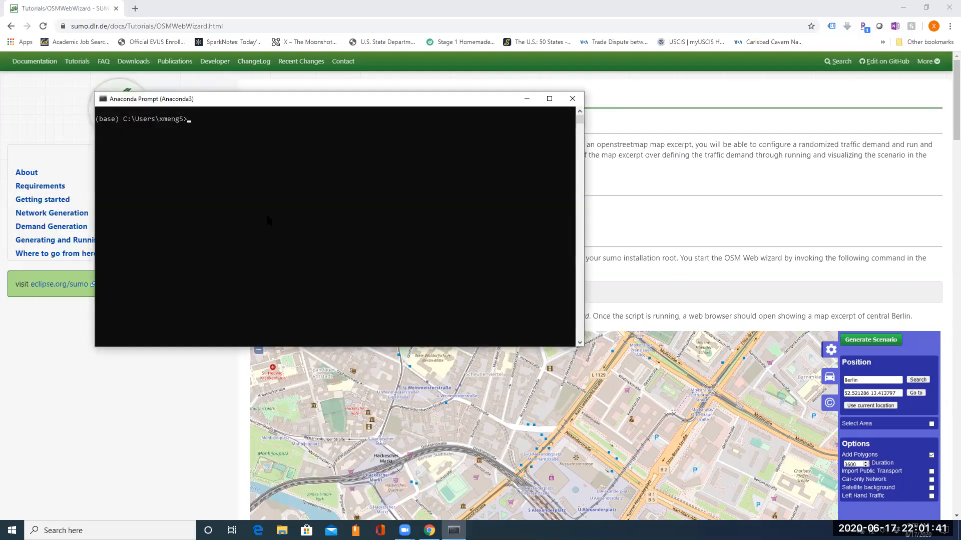
{"action": "mouse_move", "coordinate": [427, 398]}
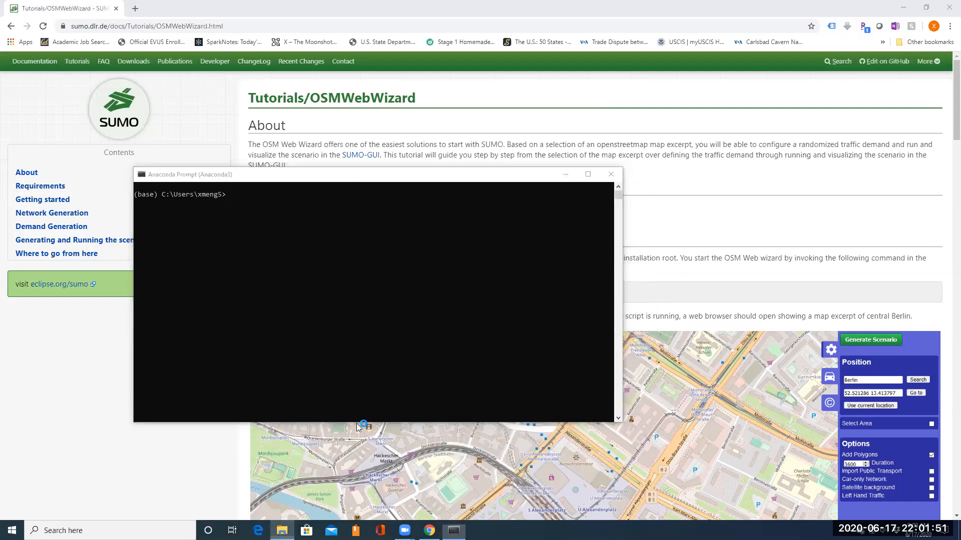
- In File Explorer, browse C: > Program Files (x86) > Eclipse > Sumo
{"action": "left_click", "coordinate": [282, 529]}
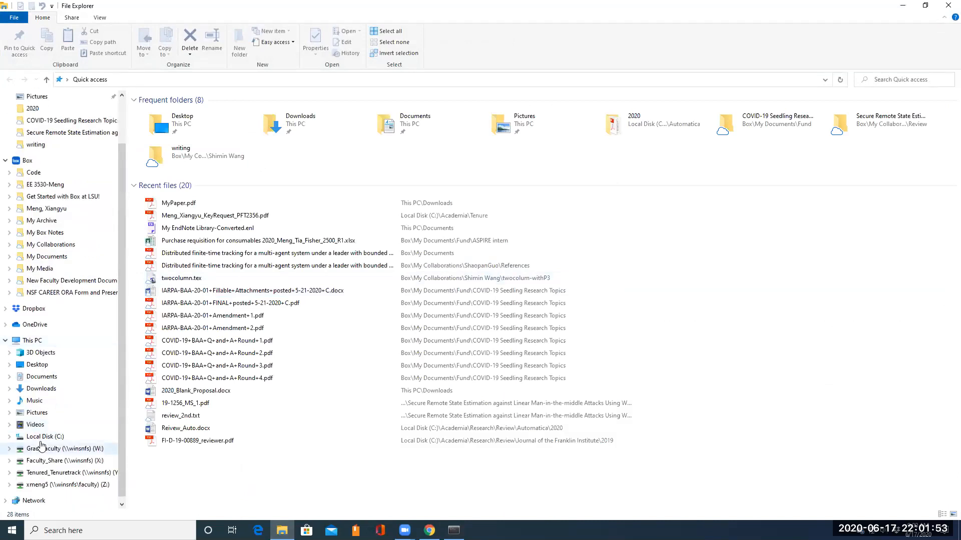
{"action": "left_click", "coordinate": [44, 436]}
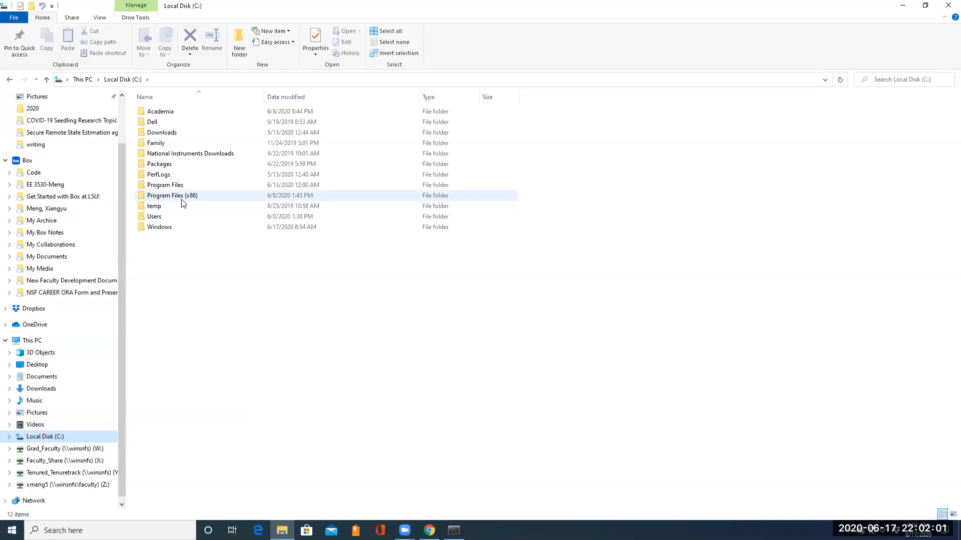
{"action": "left_click", "coordinate": [172, 195]}
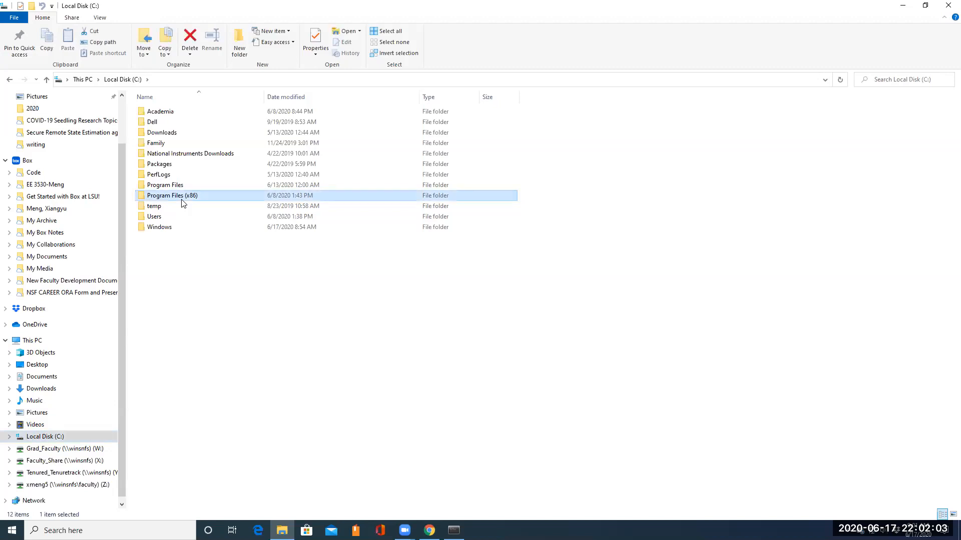
{"action": "double_click", "coordinate": [172, 195]}
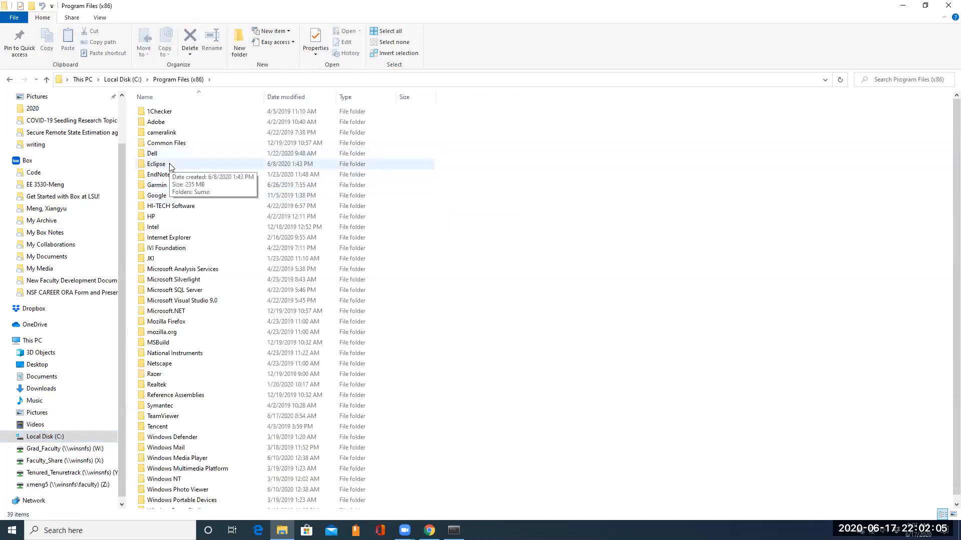
{"action": "double_click", "coordinate": [156, 164]}
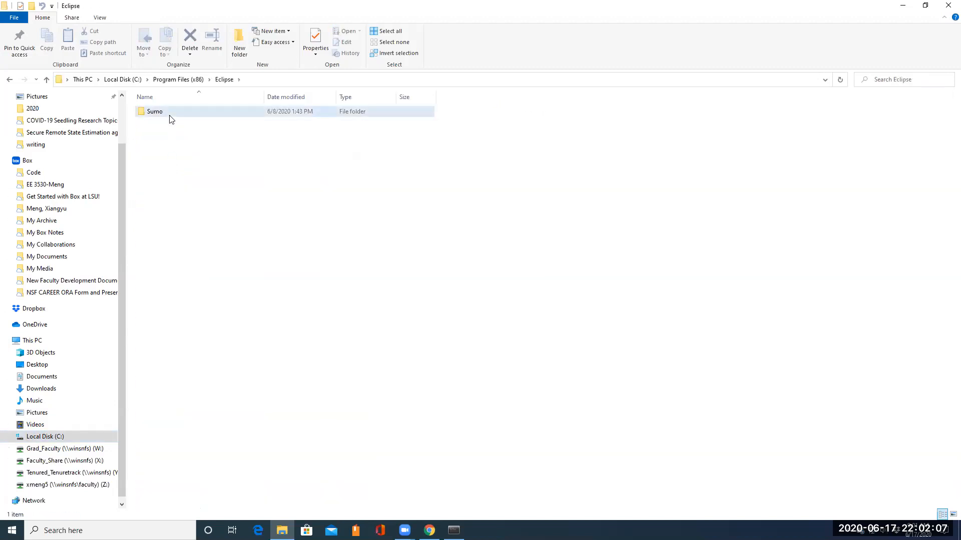
{"action": "double_click", "coordinate": [155, 111]}
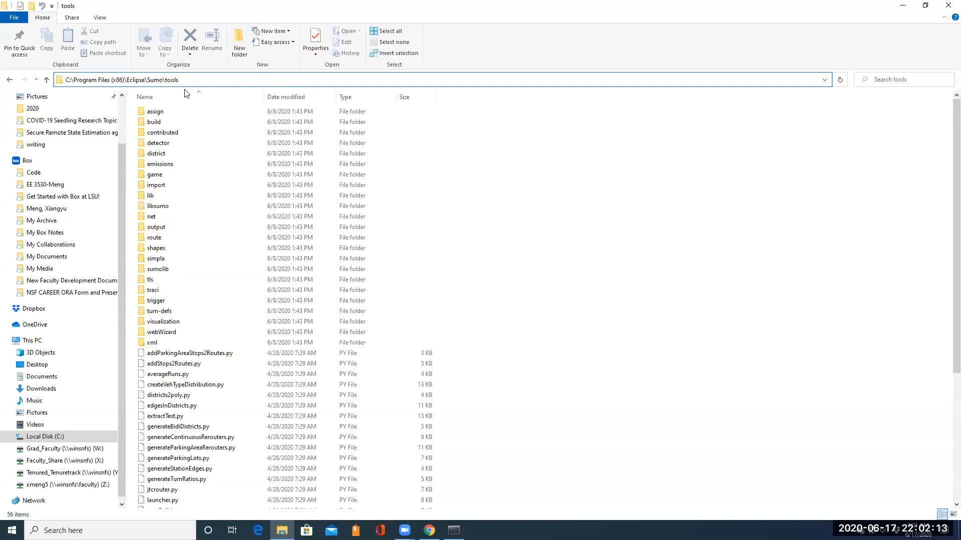
{"action": "mouse_move", "coordinate": [211, 437]}
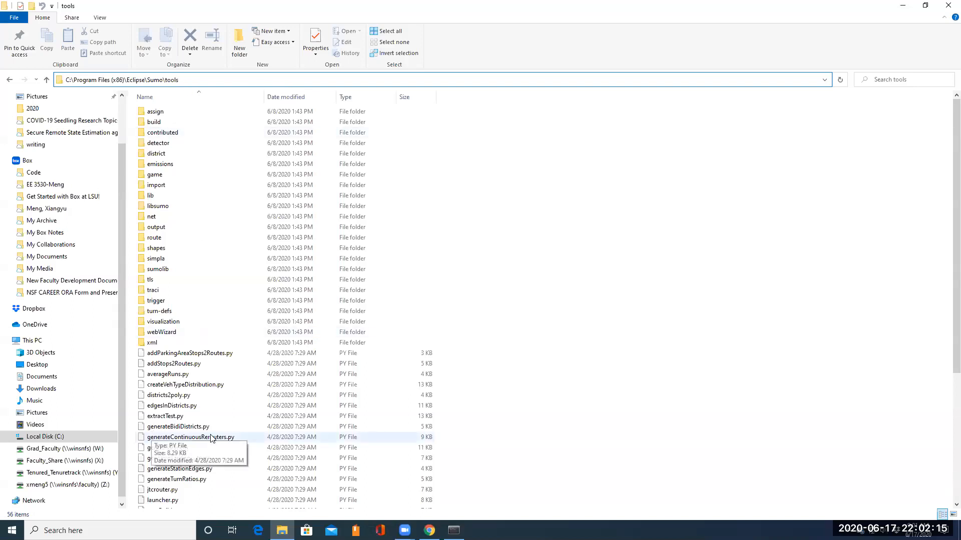
- Open the tools folder, select osmWebWizard.py, and copy the folder path from the address bar
{"action": "scroll", "scroll_direction": "down", "scroll_amount": 3}
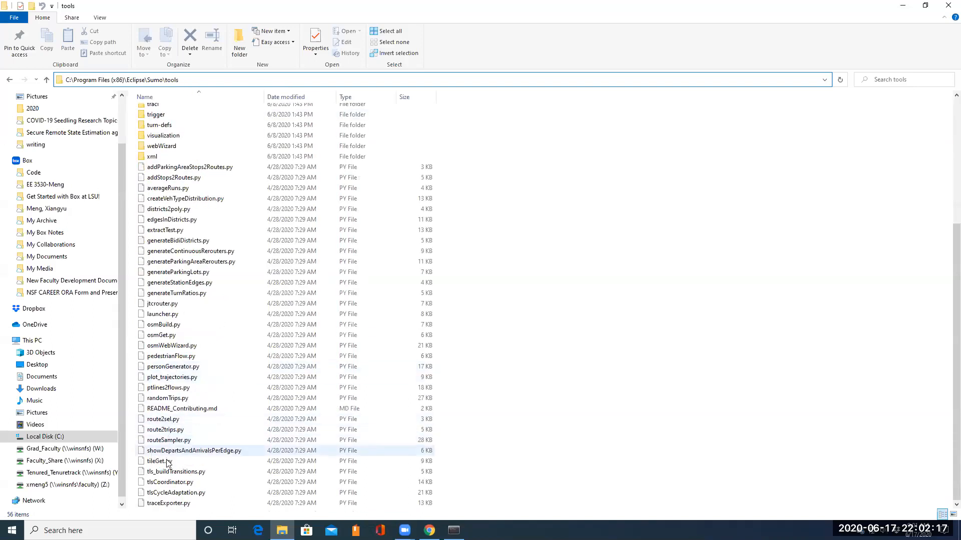
{"action": "left_click", "coordinate": [164, 429]}
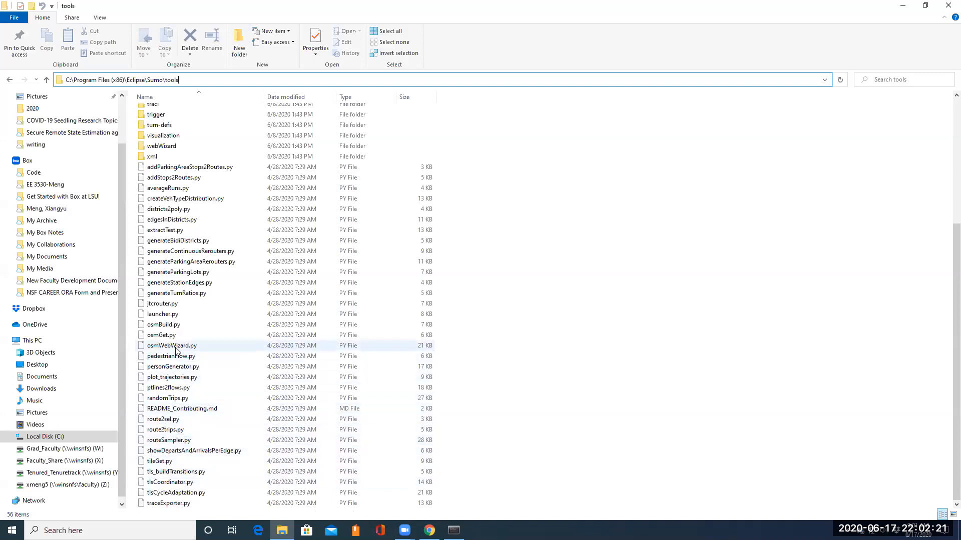
{"action": "left_click", "coordinate": [172, 346]}
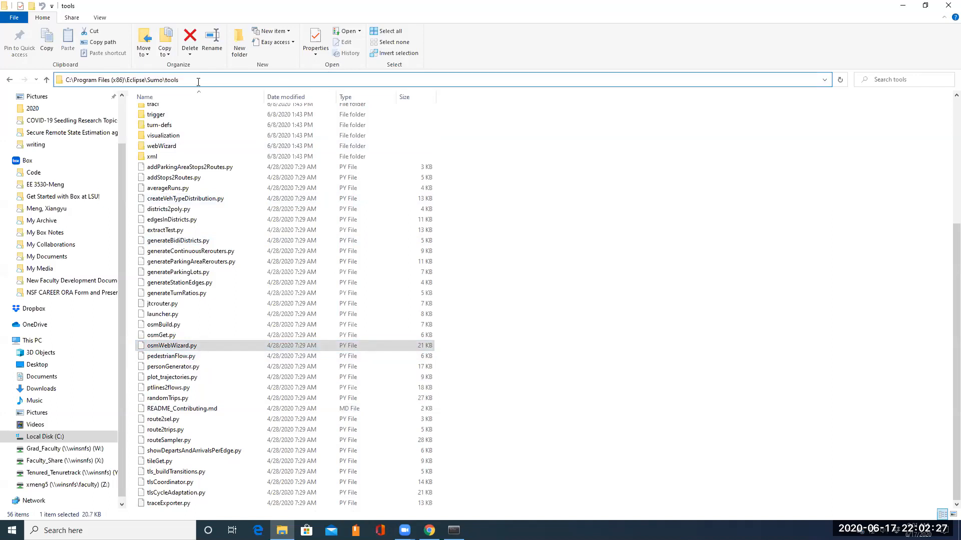
{"action": "right_click", "coordinate": [123, 80]}
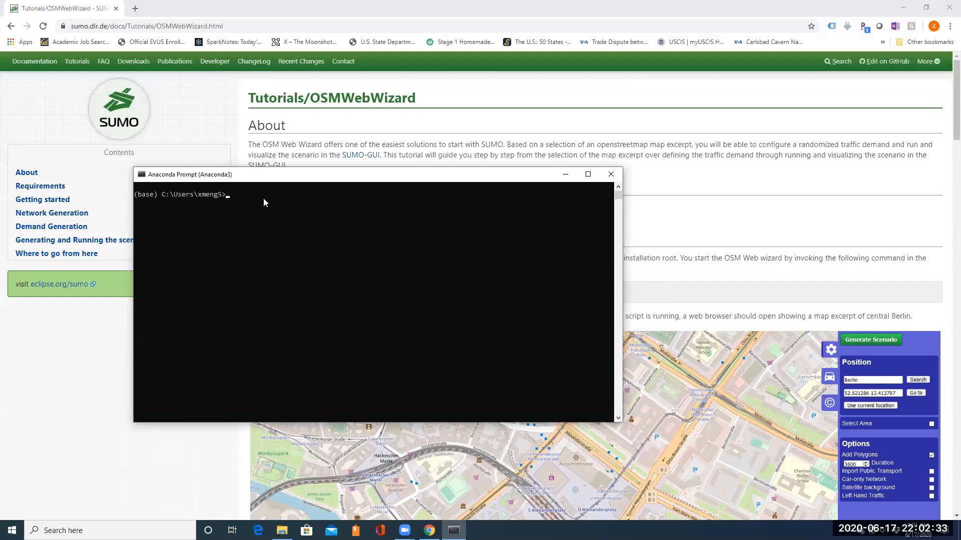
- Run cd to C:\Program Files (x86)\Eclipse\Sumo\tools in Anaconda Prompt
{"action": "type", "text": "cd"}
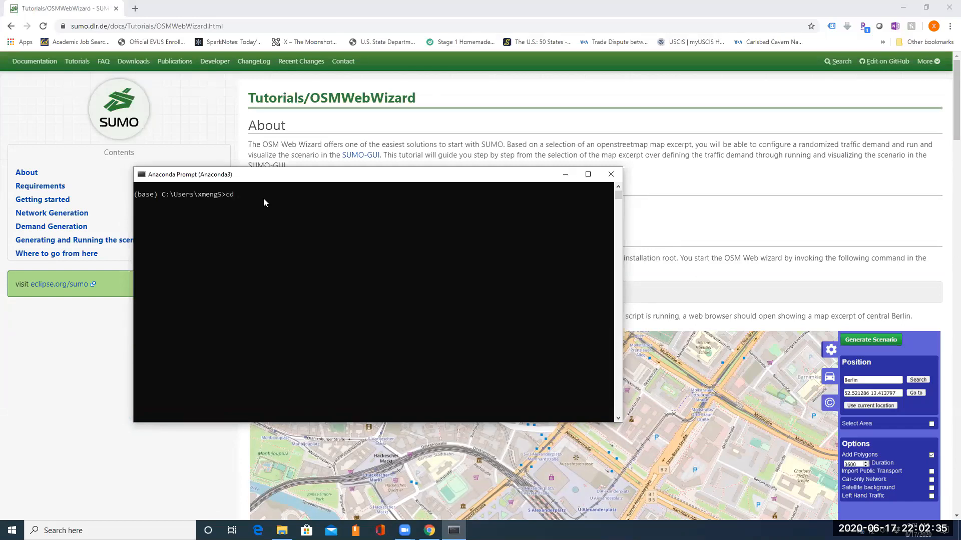
{"action": "type", "text": "C:\\Program Files (x86)\\Eclipse\\Sumo\\tools"}
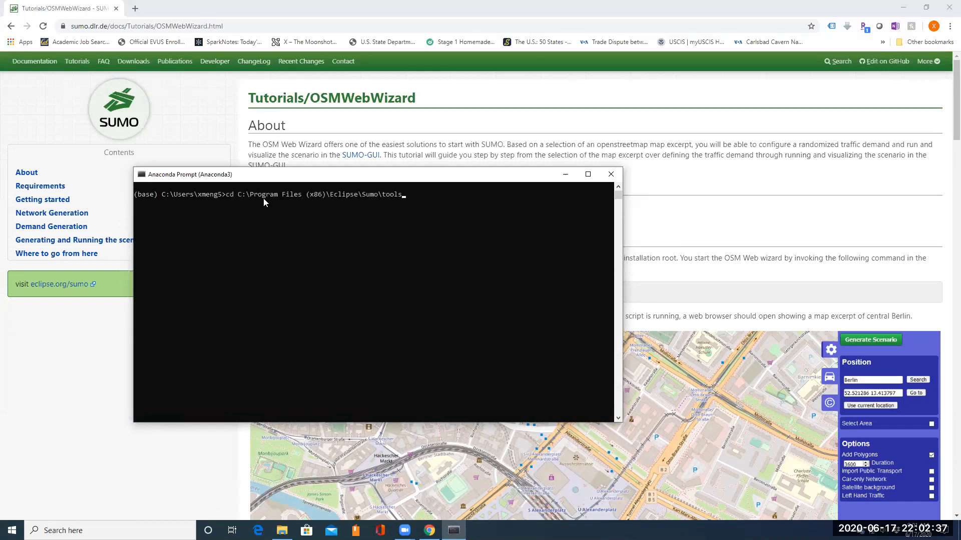
{"action": "key", "text": "Return"}
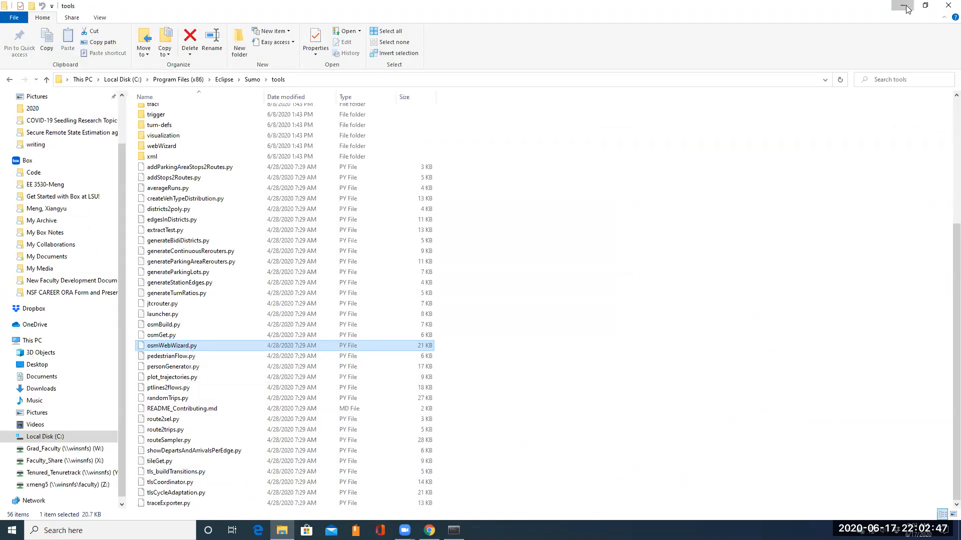
- Copy the tutorial's 'python osmWebWizard.py' line and enter it in the prompt
{"action": "left_click", "coordinate": [906, 8]}
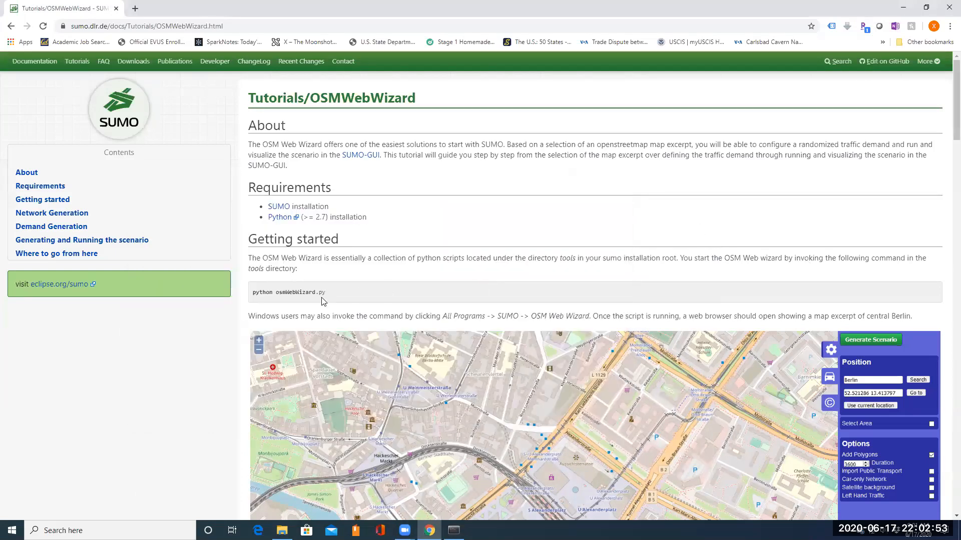
{"action": "triple_click", "coordinate": [288, 292]}
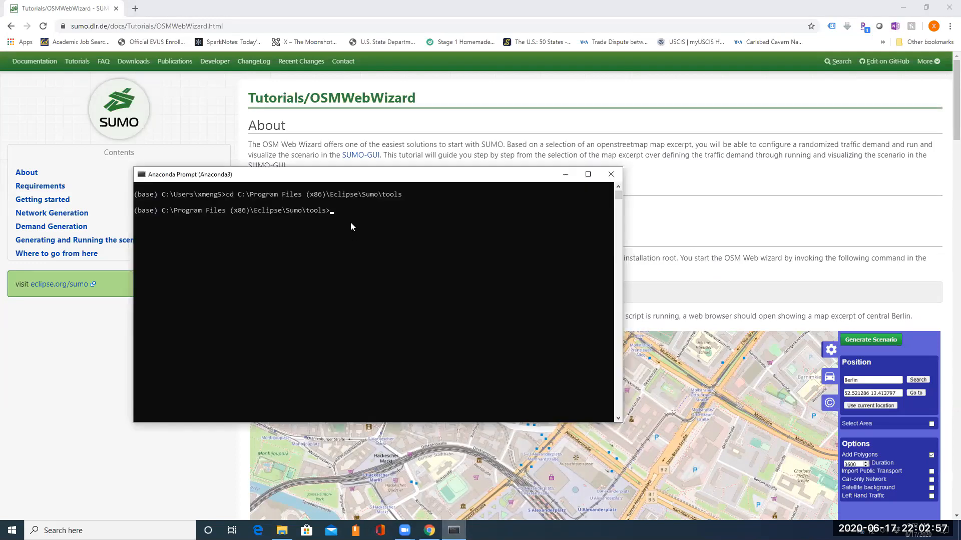
{"action": "type", "text": "python osmWebWizard.py"}
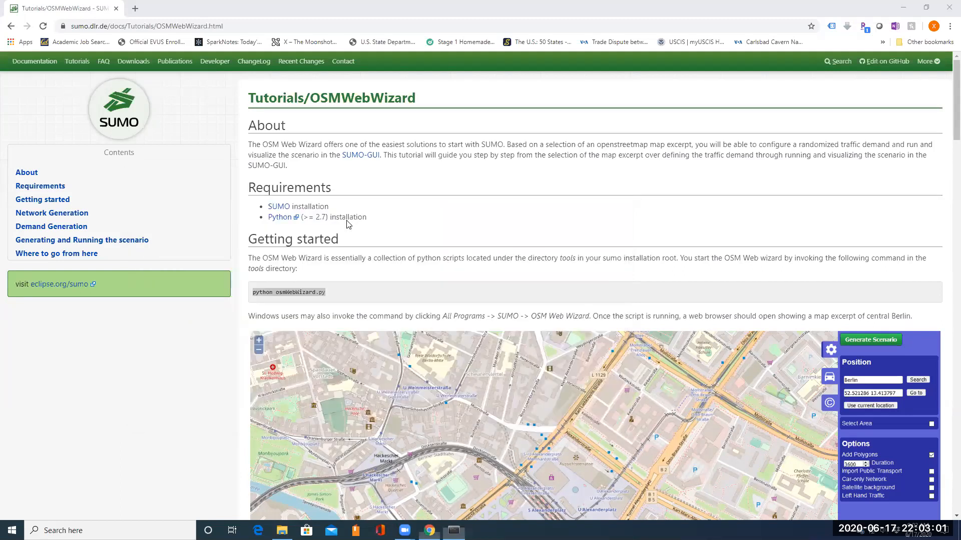
{"action": "left_click", "coordinate": [182, 8]}
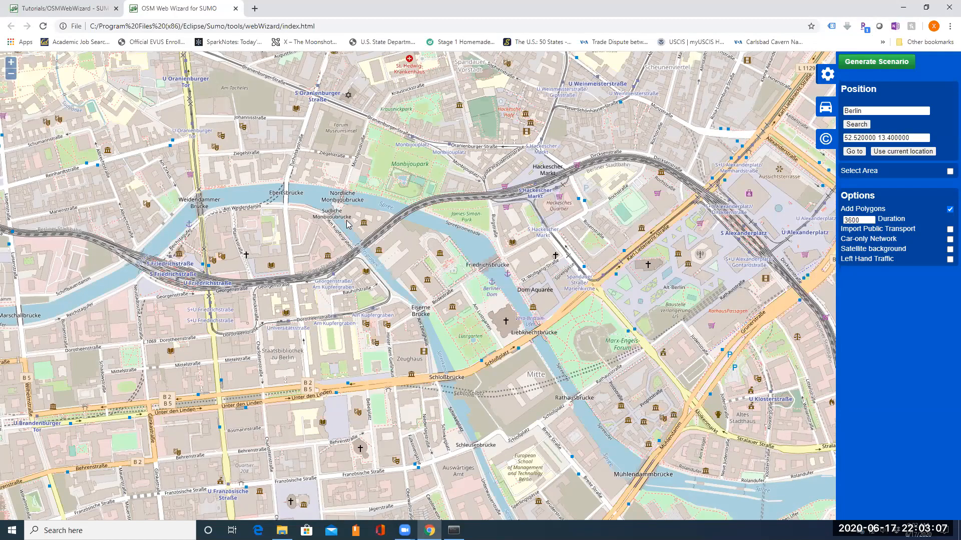
{"action": "mouse_move", "coordinate": [83, 89]}
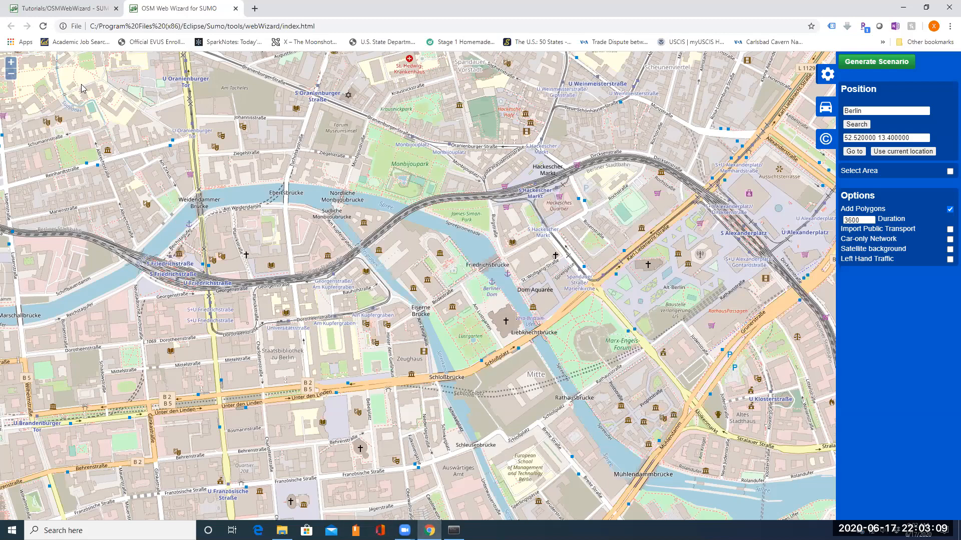
- Leave the Berlin map in OSM Web Wizard and return to the Tutorials/OSMWebWizard tab
{"action": "left_click", "coordinate": [61, 8]}
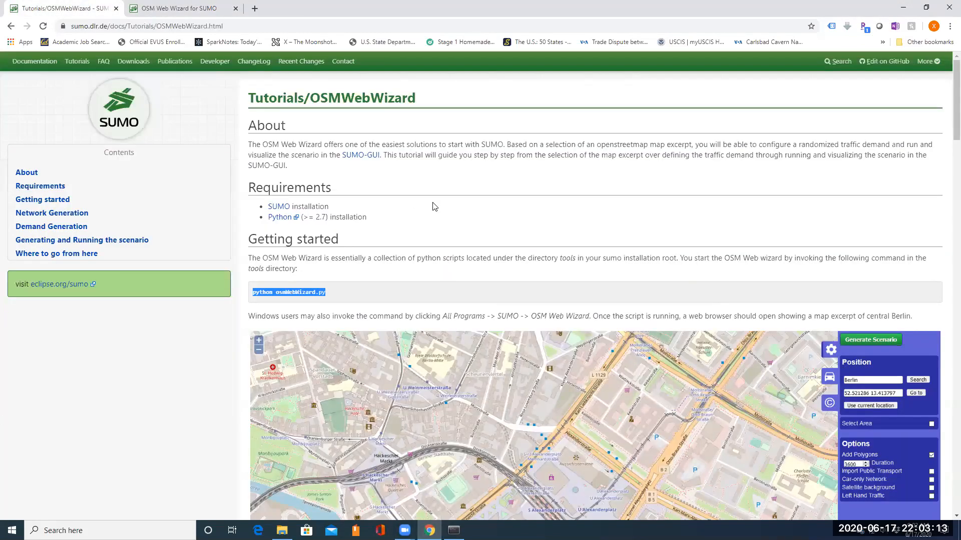
- Scroll further down the tutorial, then return to the Anaconda Prompt running the wizard
{"action": "scroll", "scroll_direction": "down", "scroll_amount": 3}
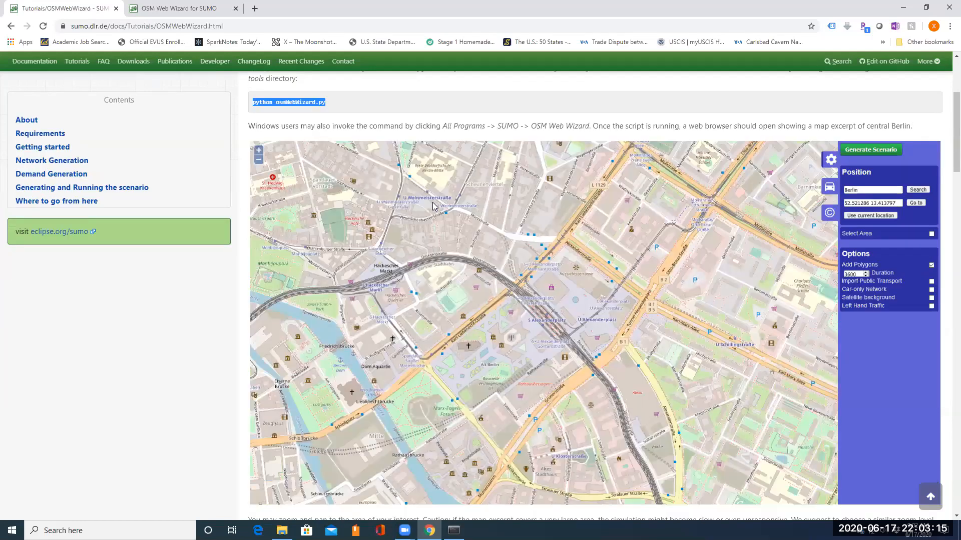
{"action": "scroll", "scroll_direction": "down", "scroll_amount": 3}
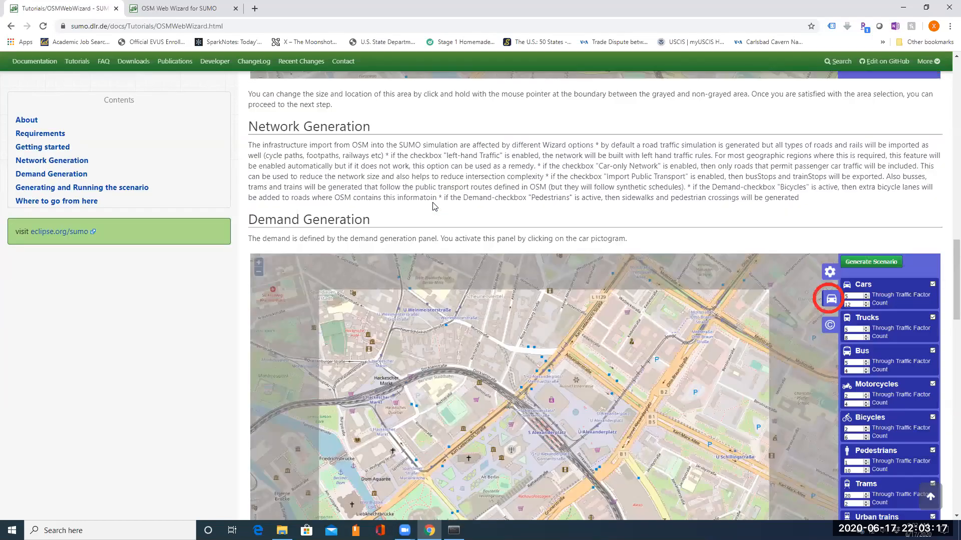
{"action": "left_click", "coordinate": [453, 530]}
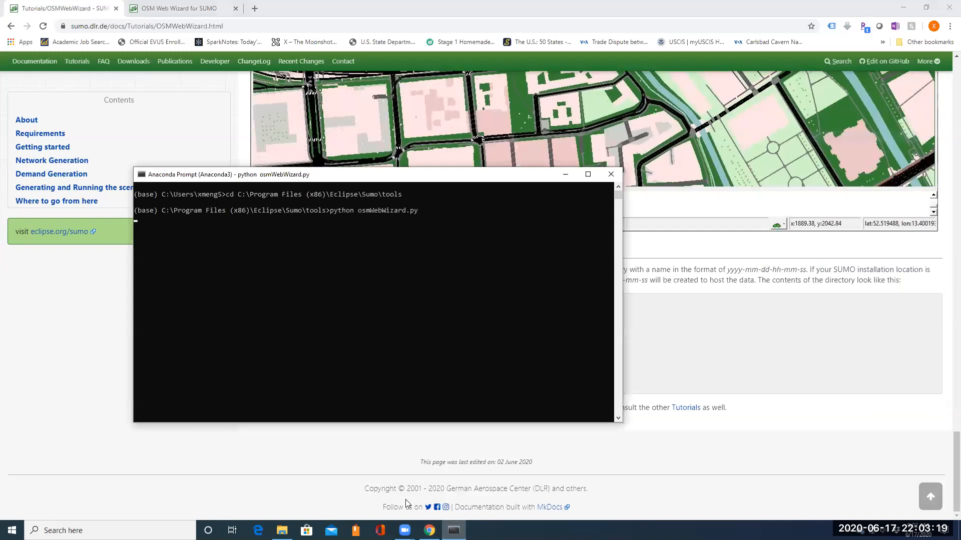